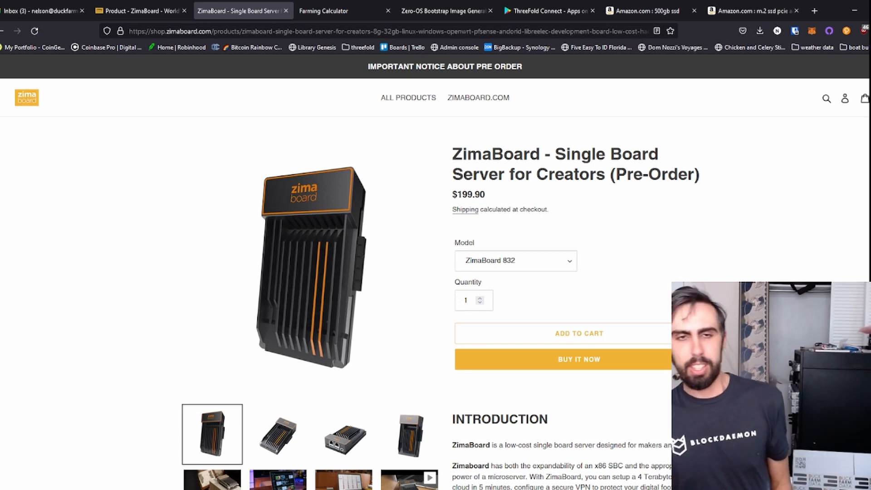
Step: Review the ZimaBoard 832 specs and model comparison, then view Amazon results for 500gb ssd
{"action": "scroll", "scroll_direction": "down", "scroll_amount": 3}
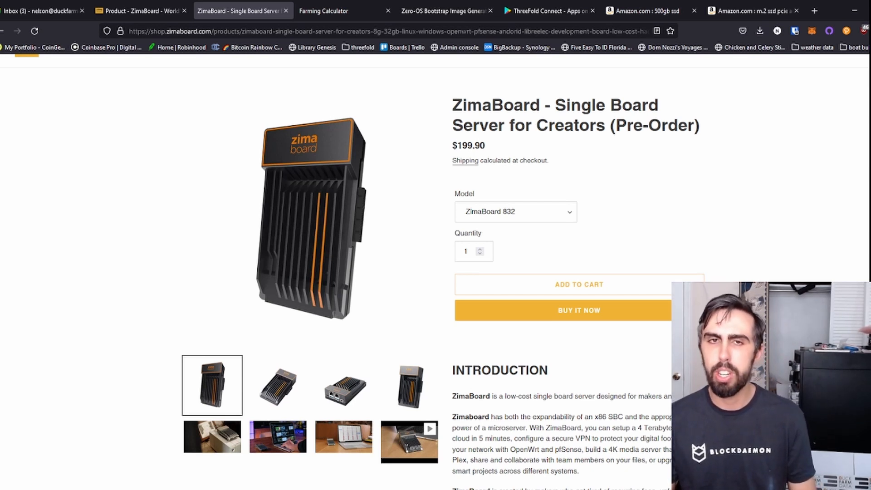
{"action": "scroll", "scroll_direction": "down", "scroll_amount": 3}
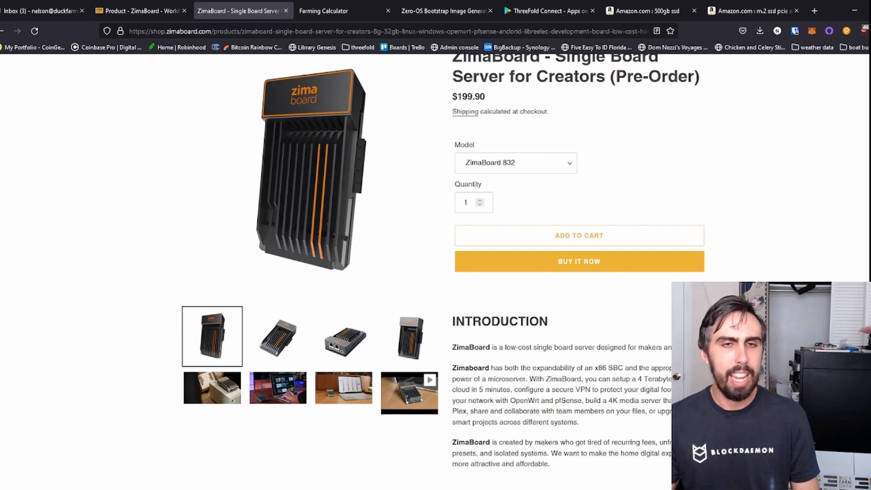
{"action": "scroll", "scroll_direction": "down", "scroll_amount": 3}
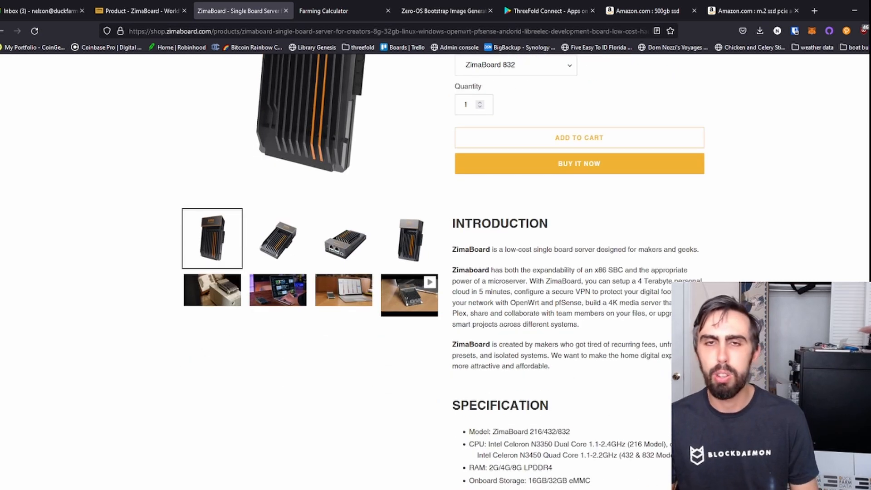
{"action": "scroll", "scroll_direction": "down", "scroll_amount": 3}
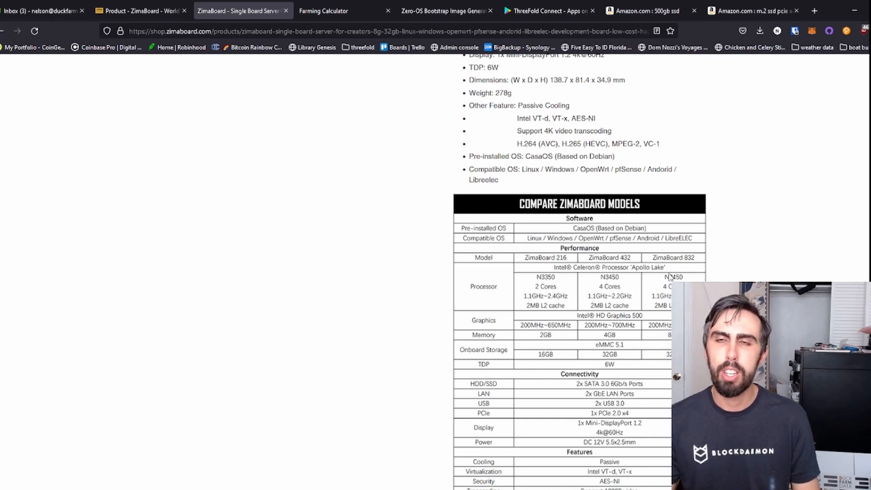
{"action": "left_click", "coordinate": [641, 11]}
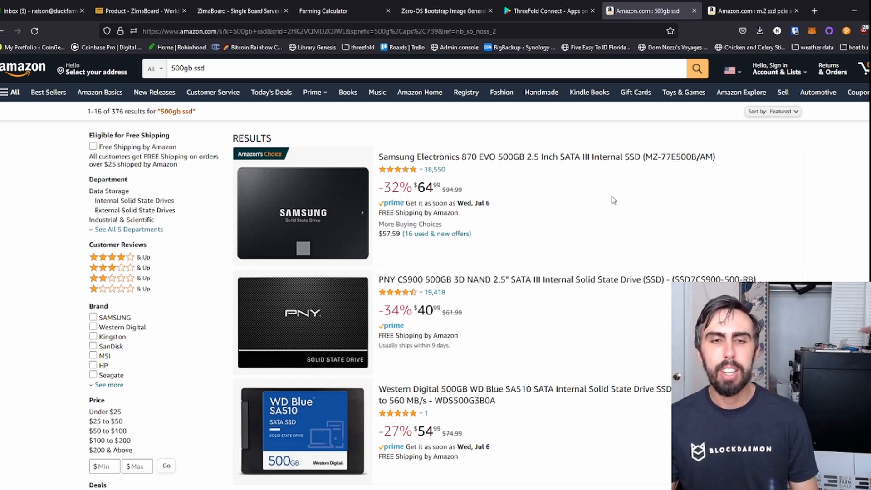
{"action": "mouse_move", "coordinate": [573, 216]}
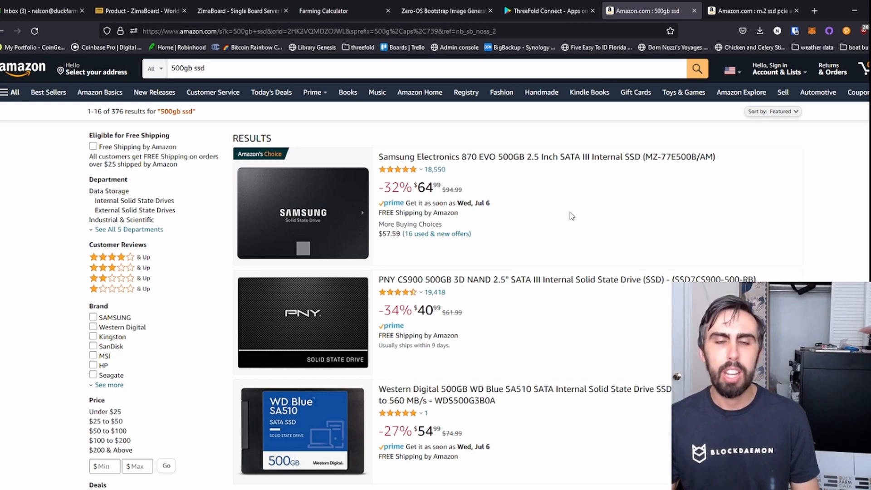
{"action": "scroll", "scroll_direction": "down", "scroll_amount": 3}
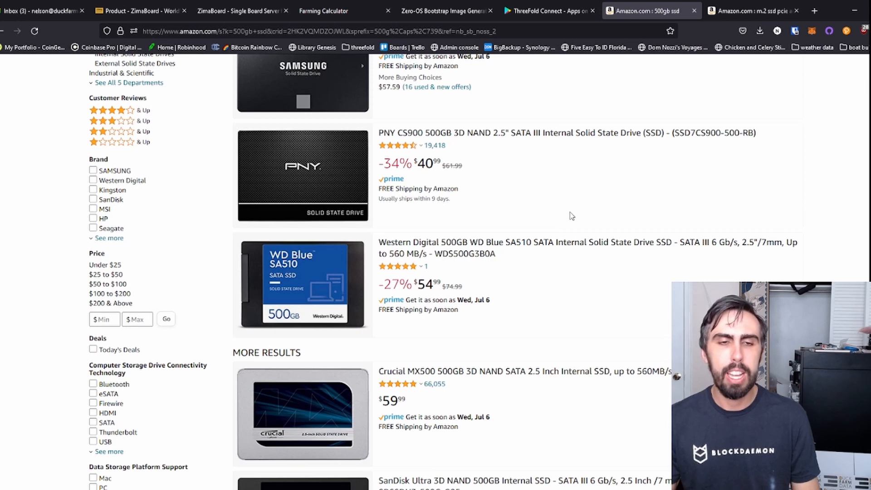
{"action": "mouse_move", "coordinate": [582, 251]}
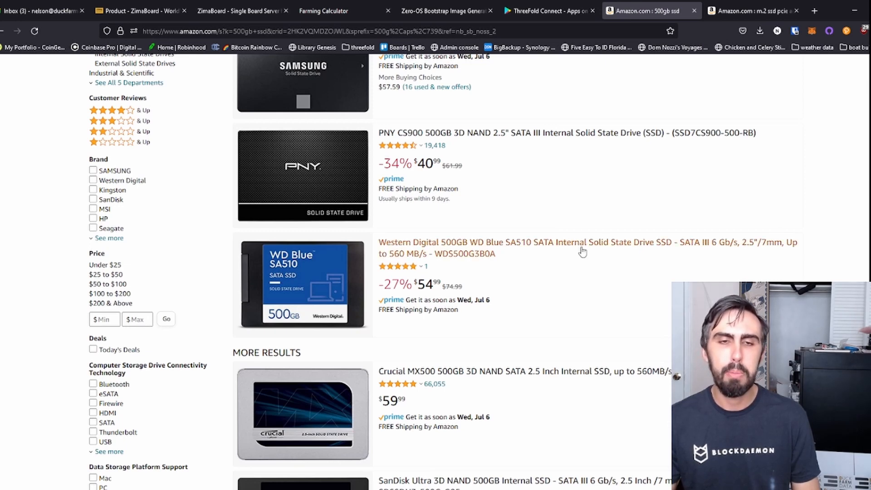
{"action": "scroll", "scroll_direction": "down", "scroll_amount": 3}
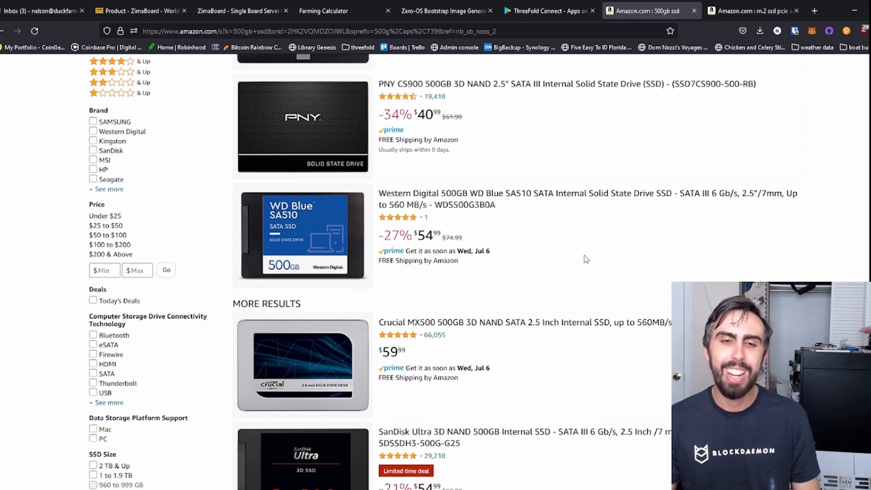
{"action": "scroll", "scroll_direction": "down", "scroll_amount": 3}
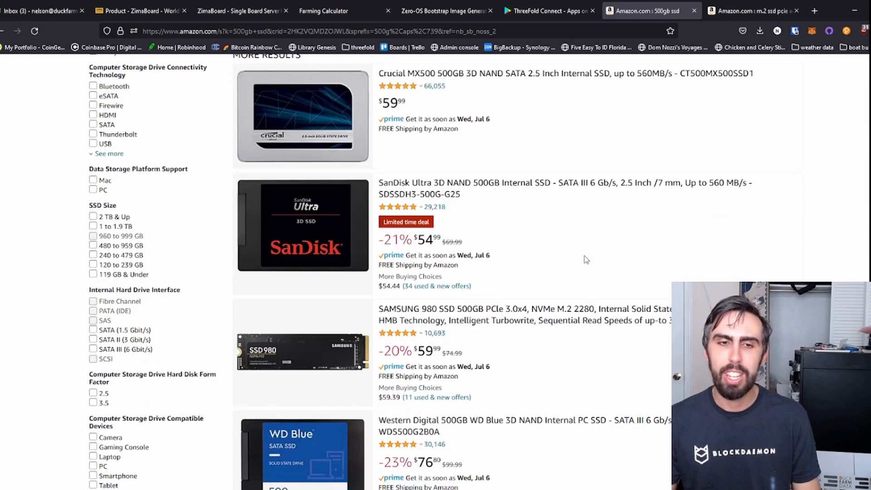
{"action": "scroll", "scroll_direction": "down", "scroll_amount": 3}
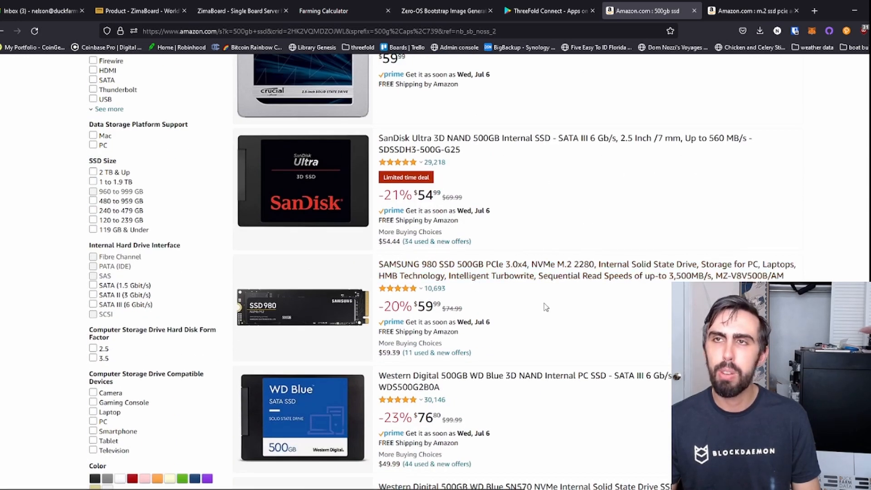
{"action": "left_click", "coordinate": [753, 10]}
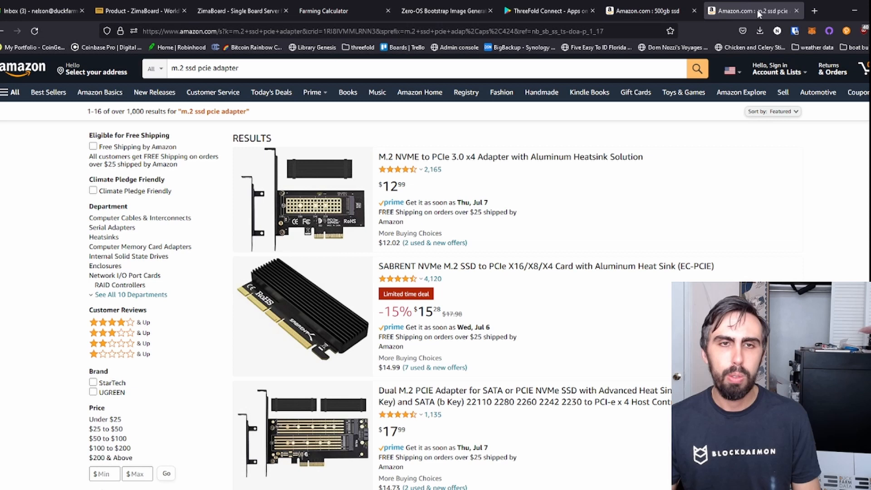
{"action": "mouse_move", "coordinate": [288, 361]}
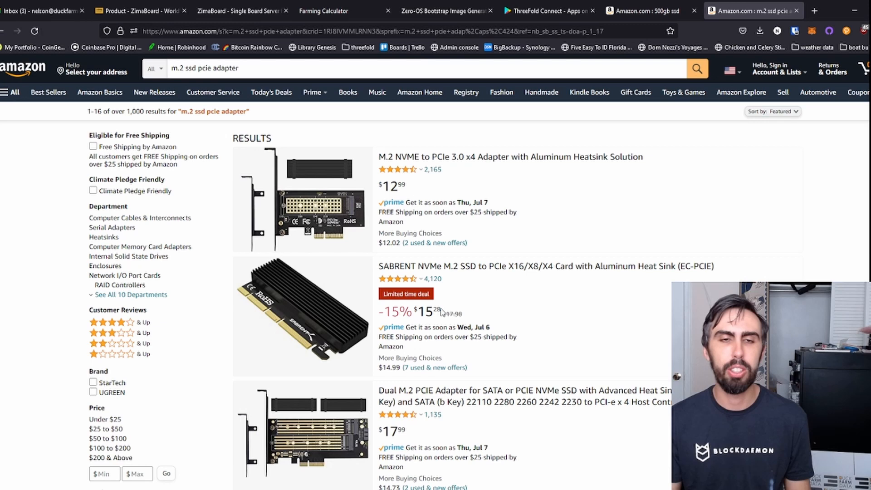
{"action": "left_click", "coordinate": [642, 10]}
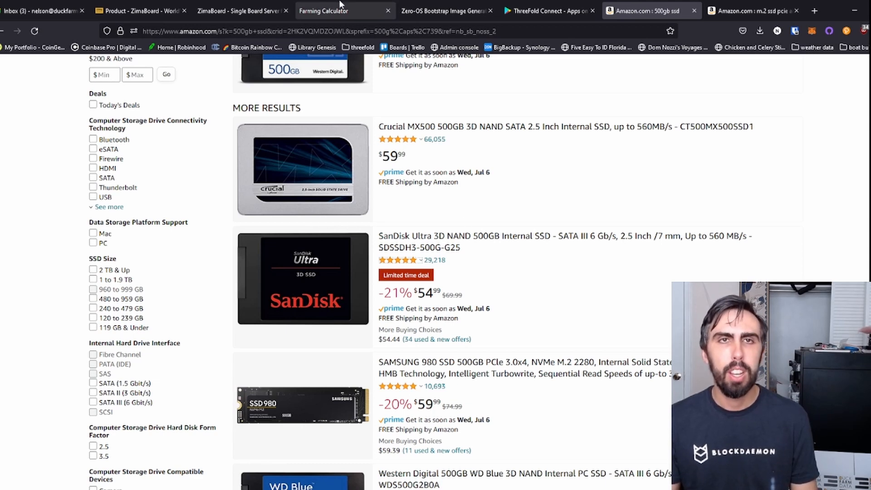
Step: Review the Farming Calculator advanced estimate: 8 GB memory, 4 threads, 500 GB SSD, 89% return
{"action": "left_click", "coordinate": [324, 11]}
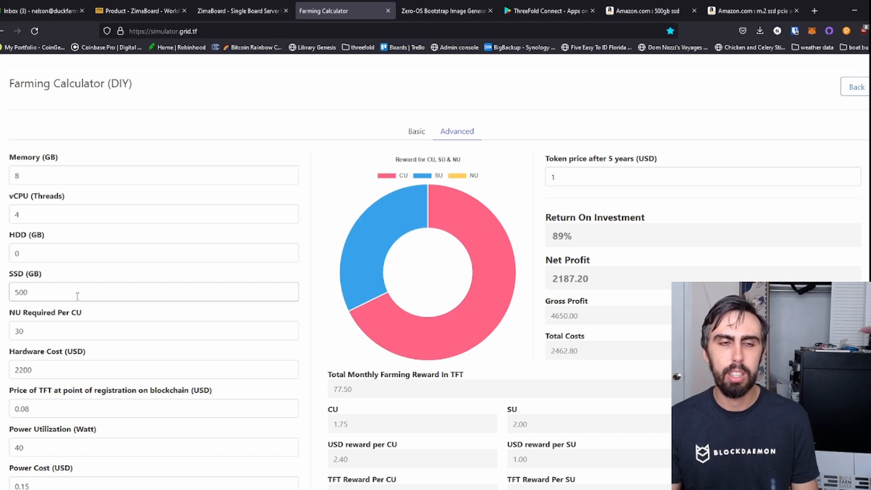
{"action": "scroll", "scroll_direction": "down", "scroll_amount": 3}
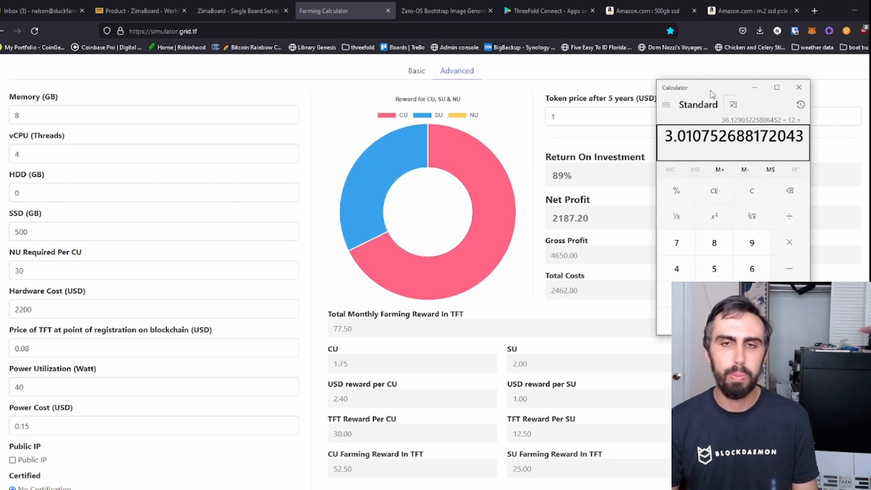
{"action": "mouse_move", "coordinate": [639, 251]}
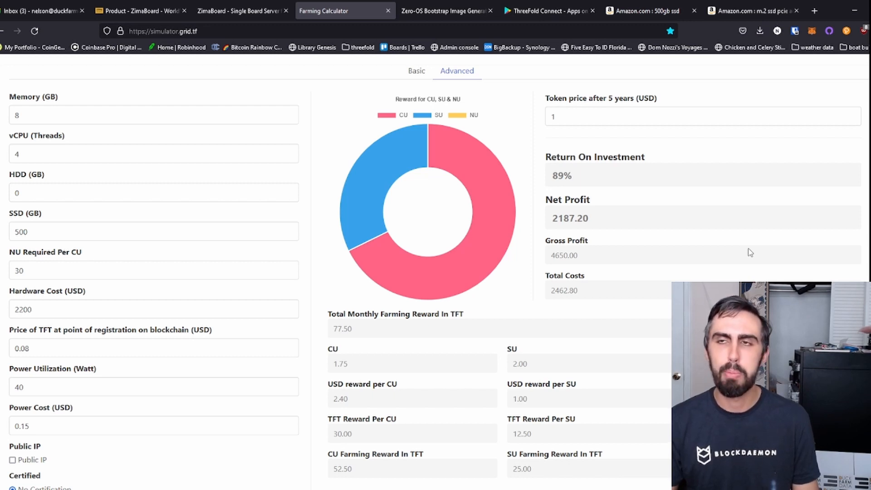
Step: View the Zero-OS Bootstrap generator with Farmer ID 55, then the ThreeFold Connect Play listing
{"action": "left_click", "coordinate": [587, 117]}
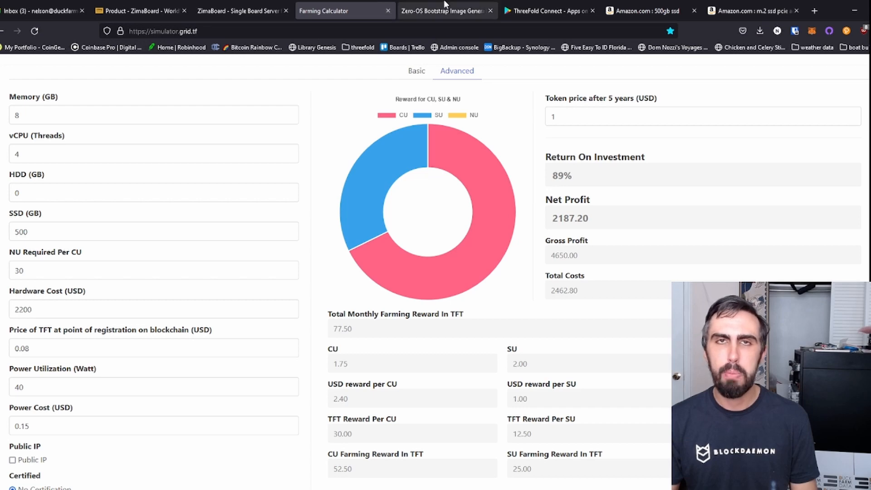
{"action": "left_click", "coordinate": [447, 11]}
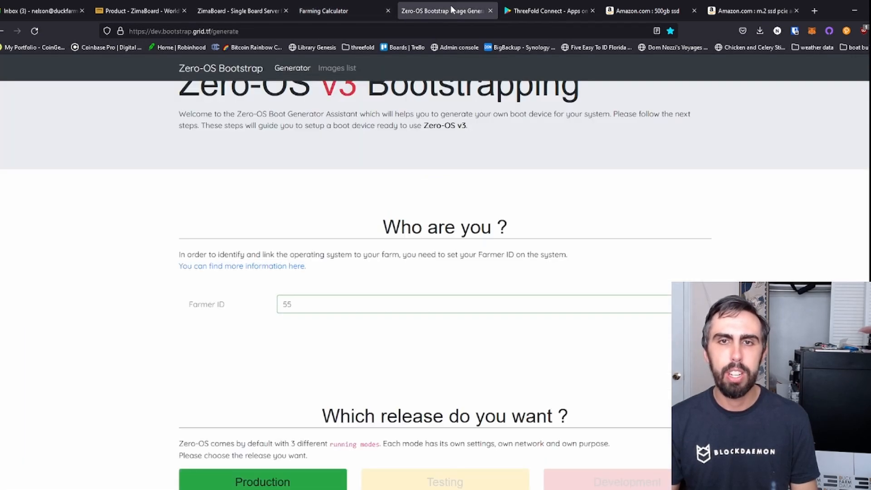
{"action": "left_click", "coordinate": [548, 11]}
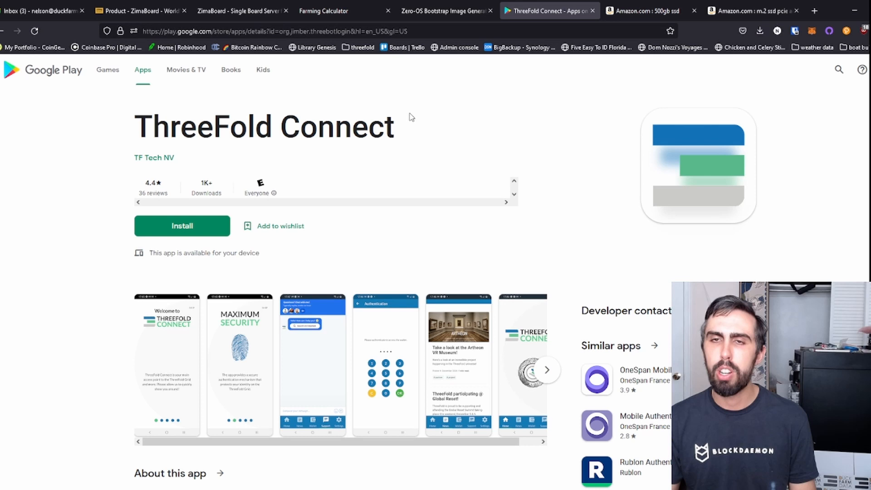
{"action": "mouse_move", "coordinate": [407, 139]}
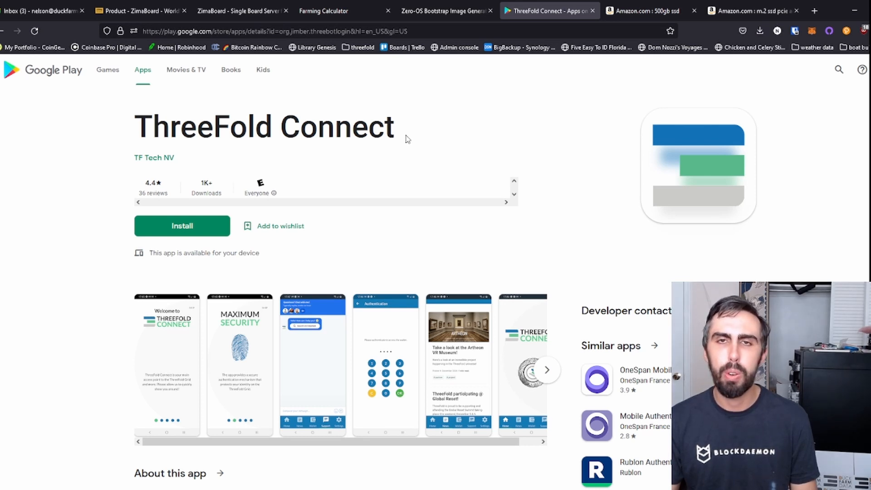
{"action": "mouse_move", "coordinate": [599, 221]}
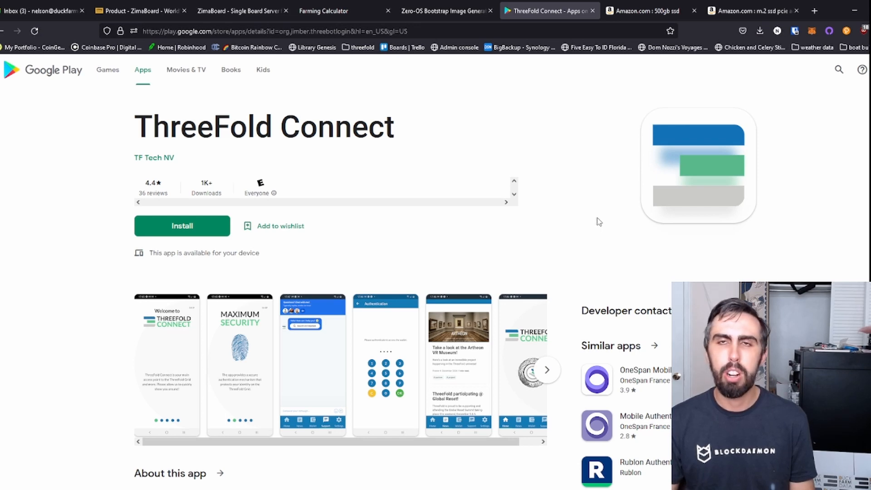
Step: Return to the Zero-OS v3 Bootstrapping generator page with Farmer ID 55
{"action": "left_click", "coordinate": [444, 11]}
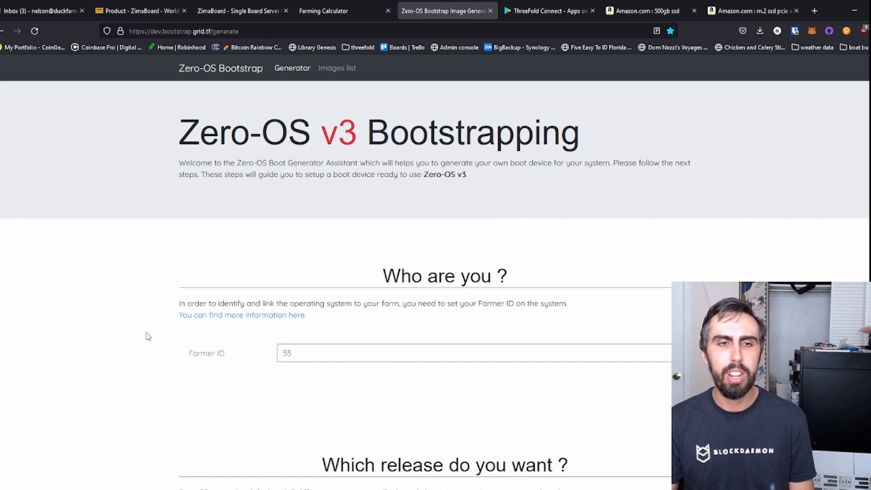
Step: Review the boot image settings for Farmer ID 55 down to the Production 'Go live' release
{"action": "scroll", "scroll_direction": "down", "scroll_amount": 3}
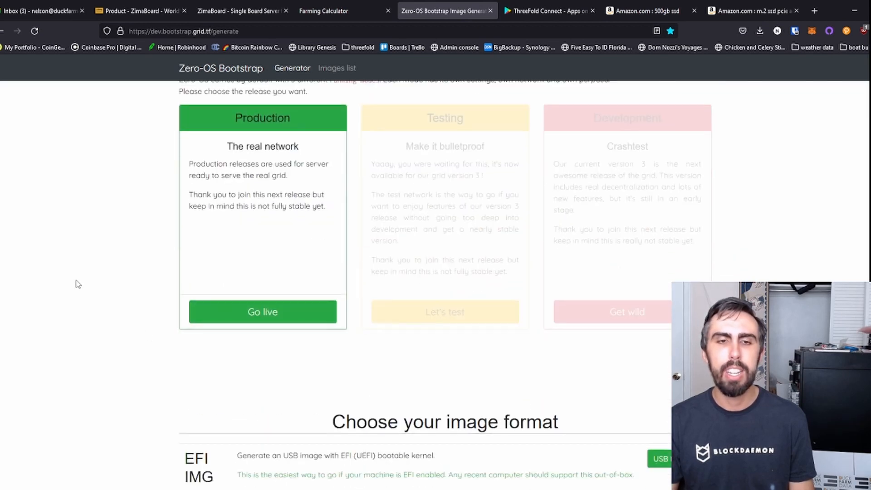
{"action": "scroll", "scroll_direction": "down", "scroll_amount": 3}
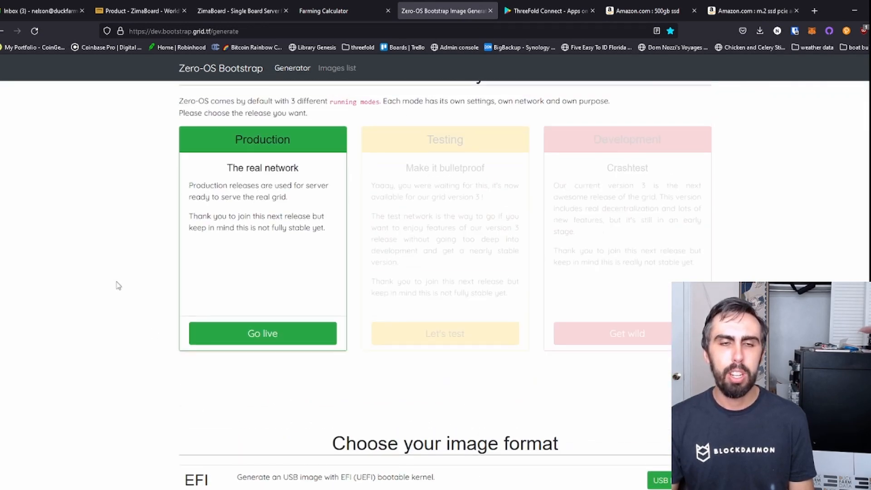
{"action": "scroll", "scroll_direction": "down", "scroll_amount": 3}
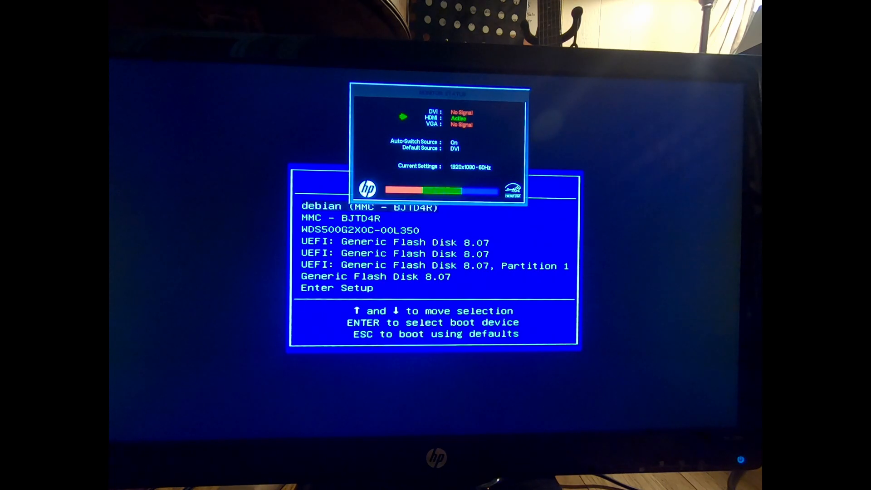
Step: Boot grml from the USB flash disk and begin a command at the root shell
{"action": "key", "text": "Down"}
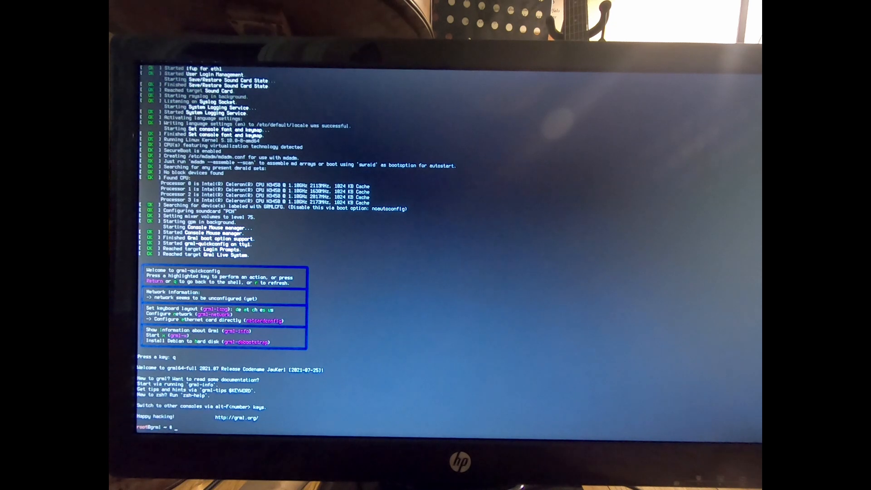
{"action": "type", "text": "fd"}
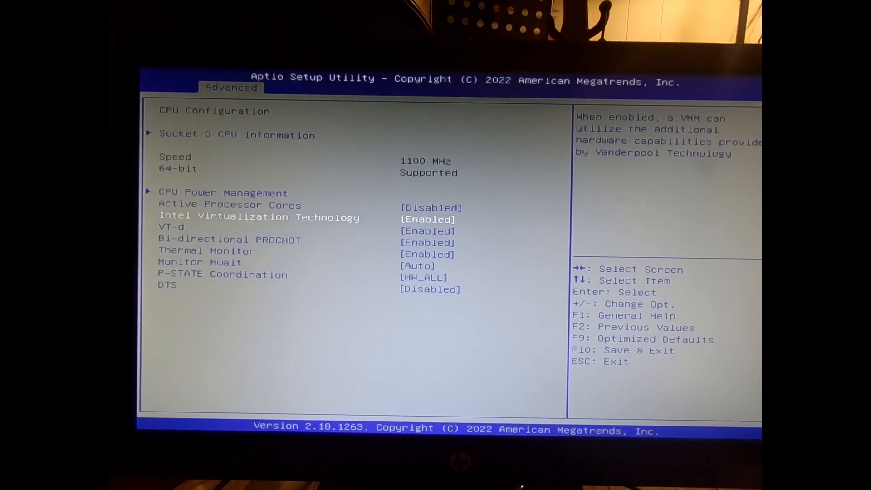
Step: Check VT-d in CPU Configuration, then choose the first boot device under Boot Option #1
{"action": "key", "text": "Down"}
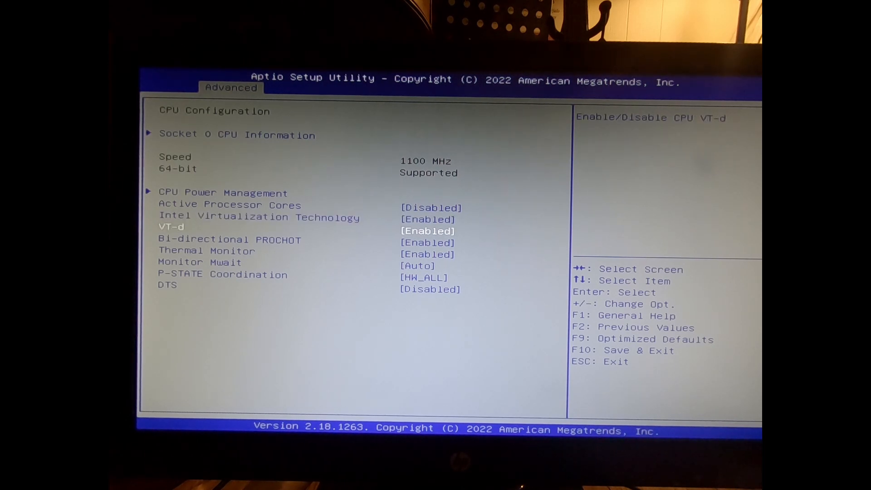
{"action": "key", "text": "Esc"}
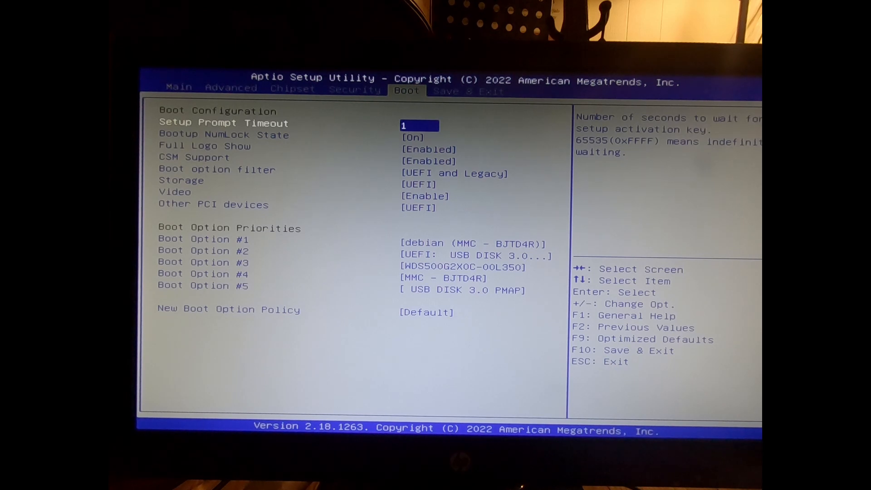
{"action": "key", "text": "Down"}
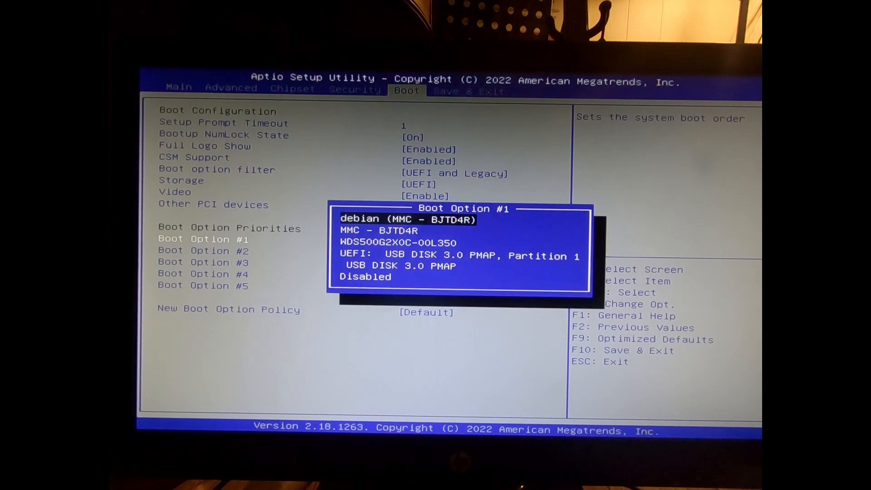
{"action": "key", "text": "Down"}
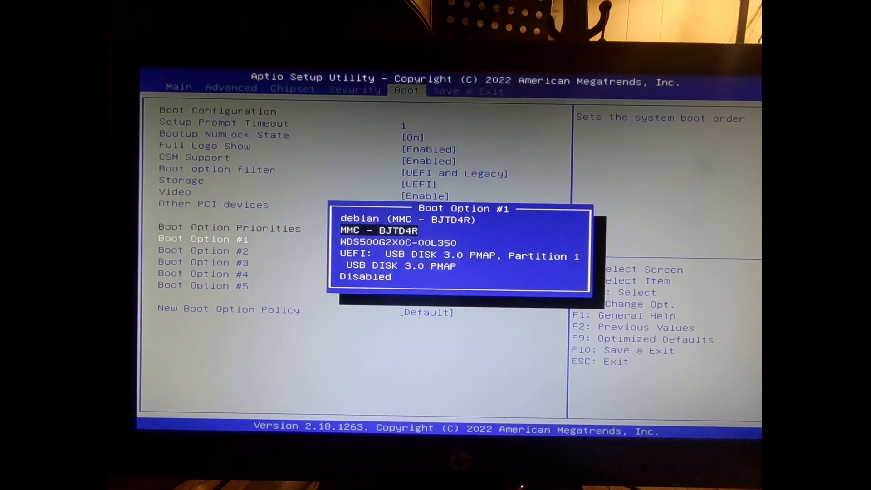
{"action": "key", "text": "down"}
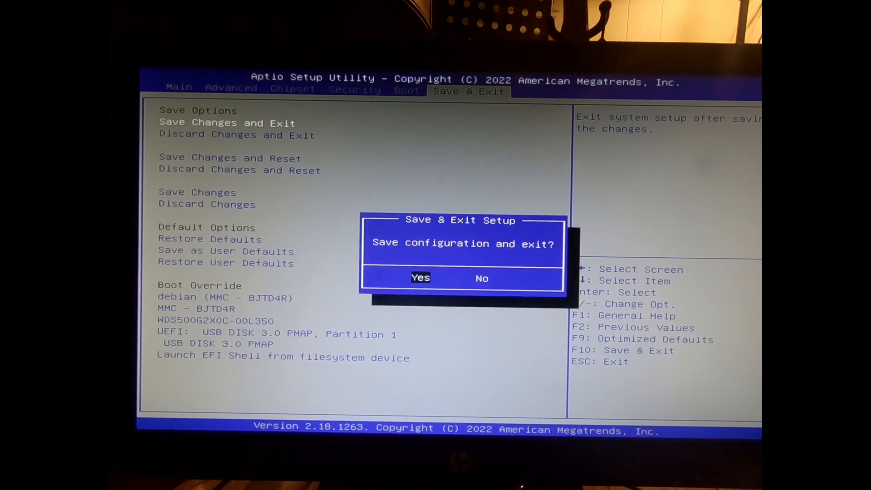
Step: Confirm Yes to save the BIOS configuration and boot the board into Zero-OS
{"action": "left_click", "coordinate": [420, 278]}
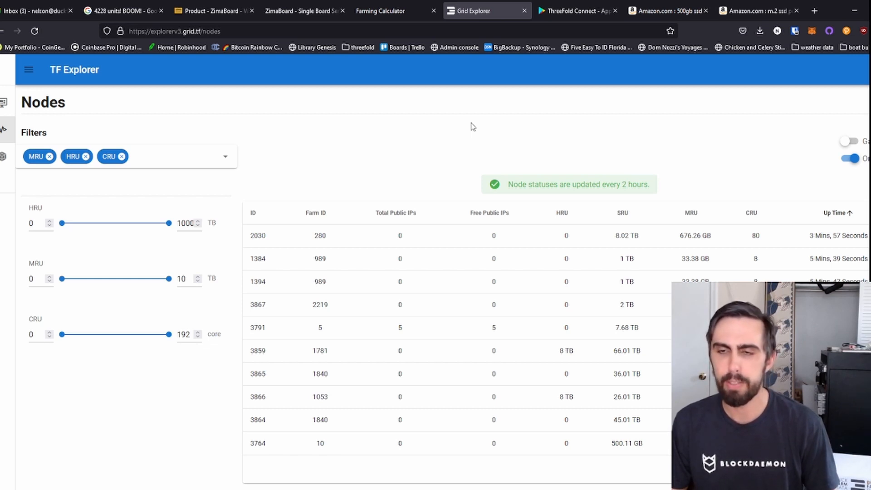
{"action": "mouse_move", "coordinate": [406, 113]}
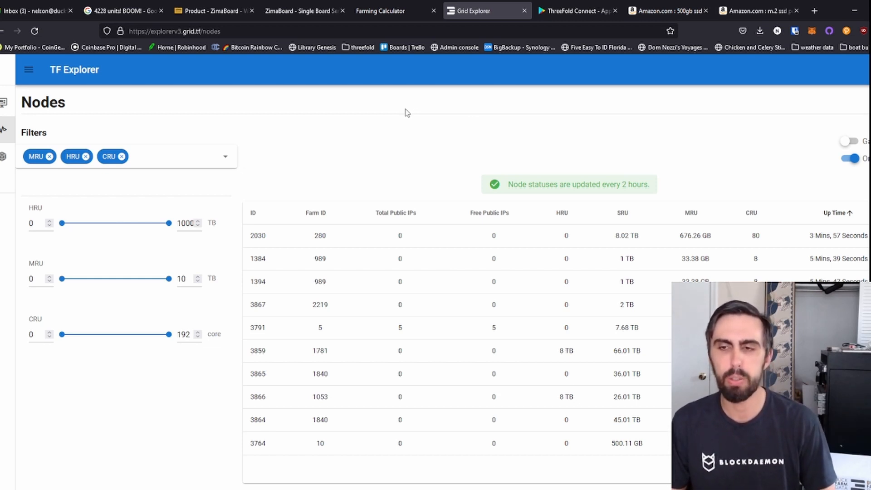
{"action": "mouse_move", "coordinate": [793, 98]}
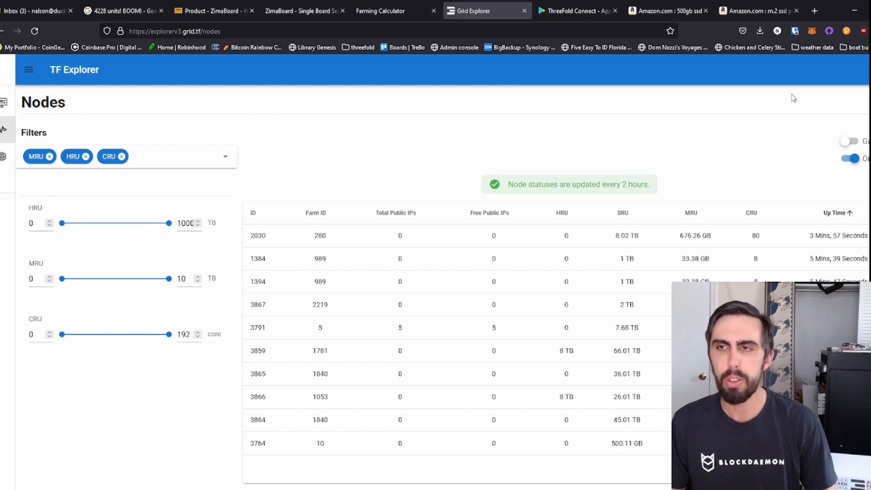
{"action": "mouse_move", "coordinate": [762, 151]}
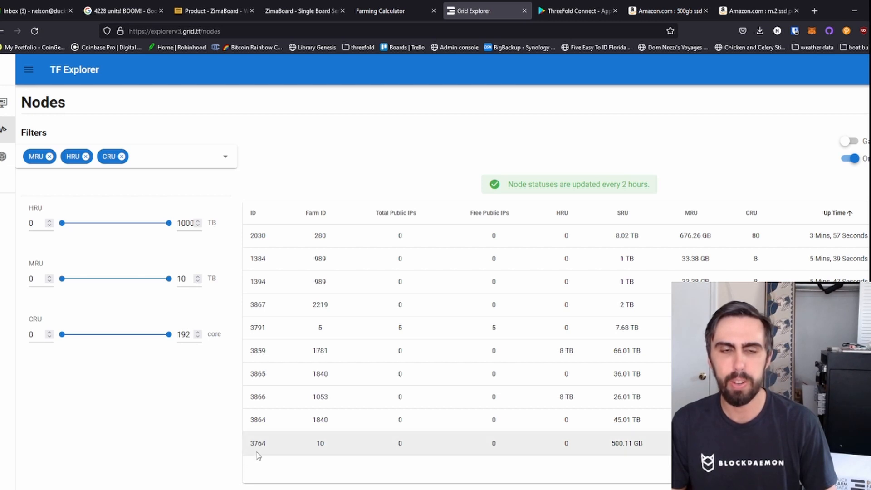
{"action": "mouse_move", "coordinate": [330, 455]}
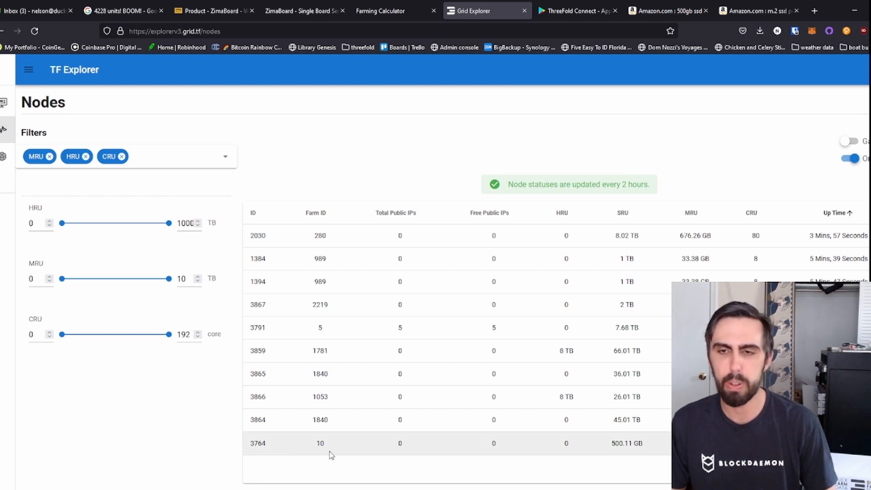